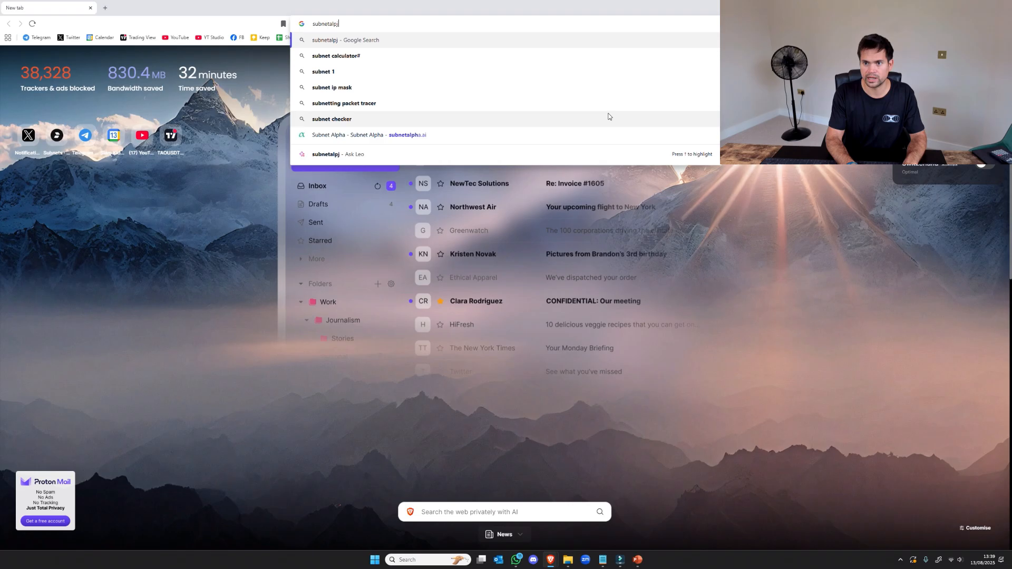
Load subnetalpha.ai and scroll the Subnet Directory list from Templar through Sturdy
click(369, 135)
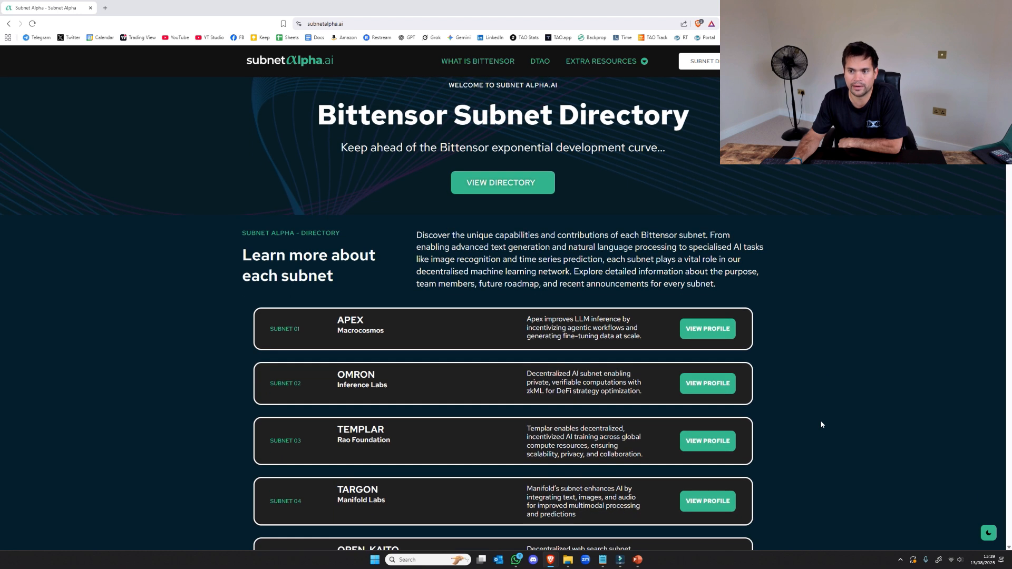
scroll(down, 3)
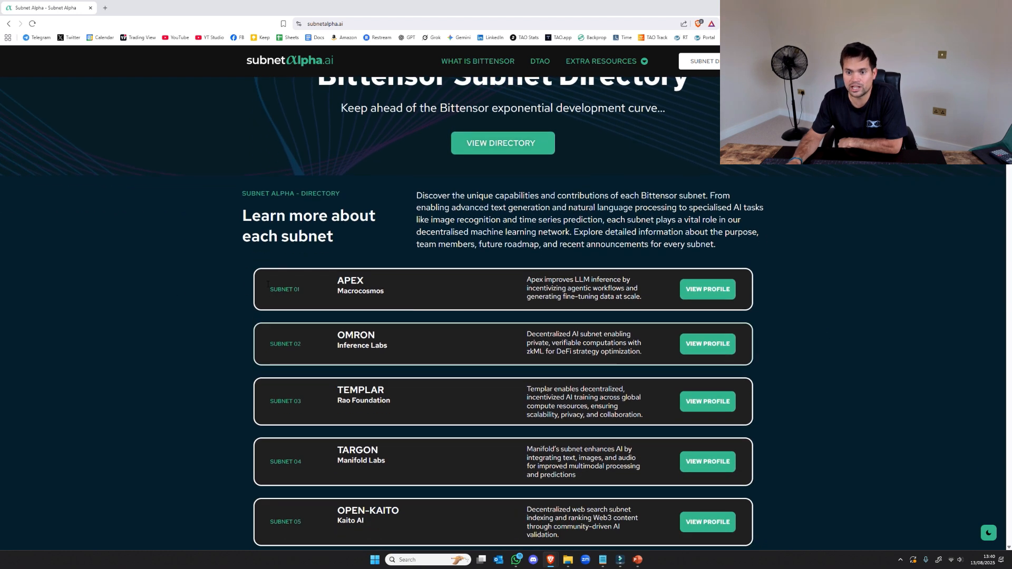
scroll(down, 3)
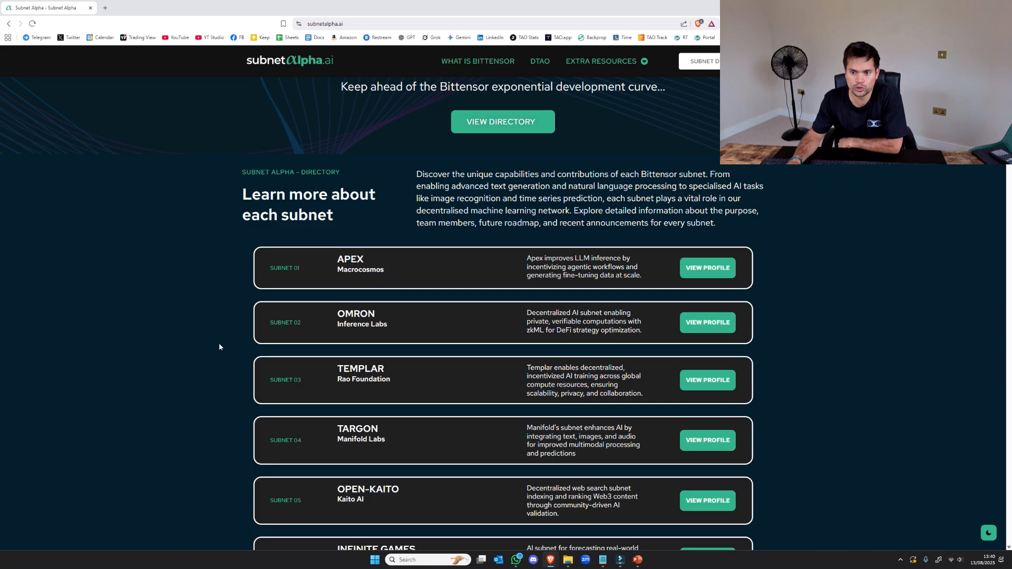
scroll(down, 3)
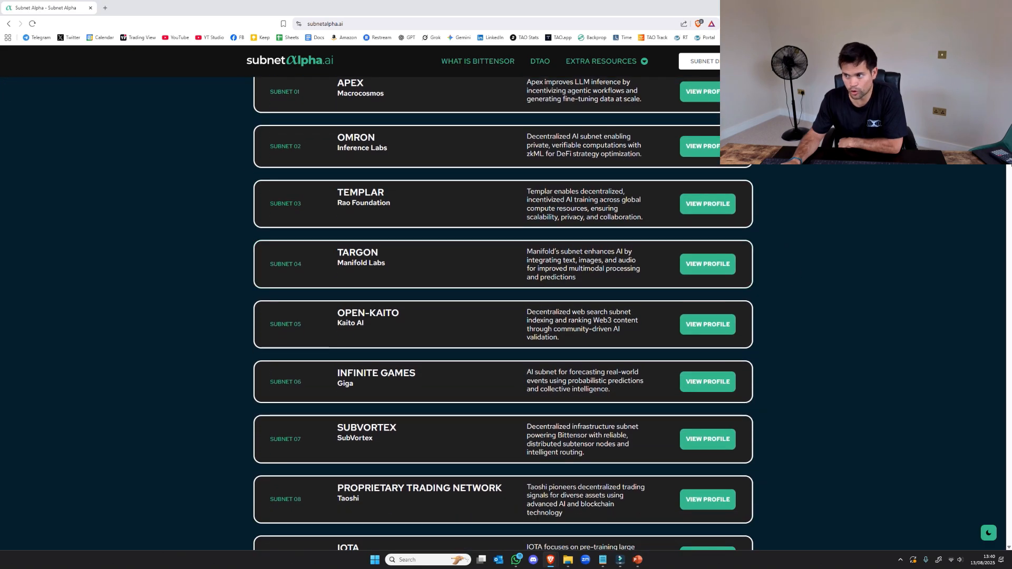
scroll(down, 3)
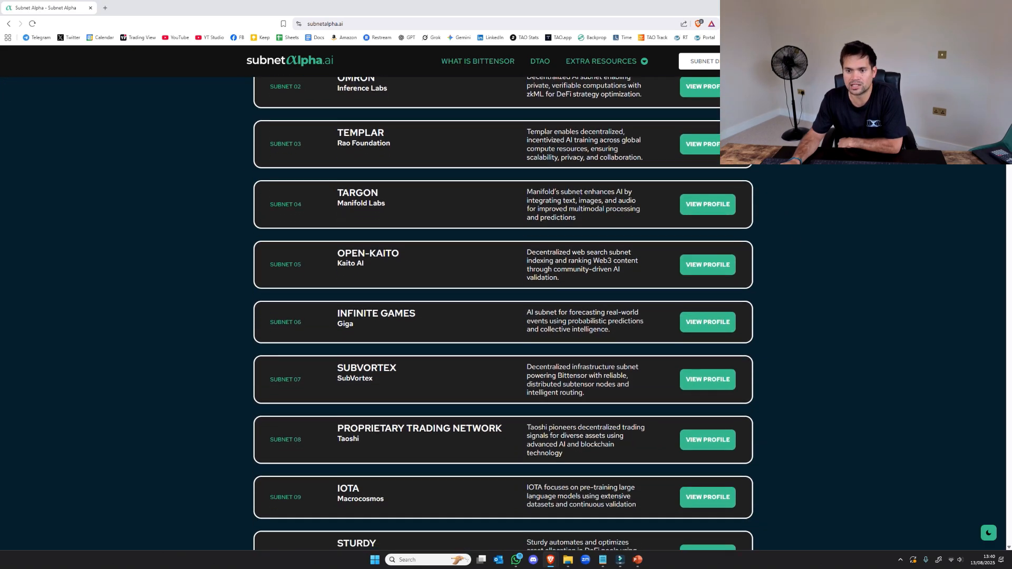
scroll(up, 3)
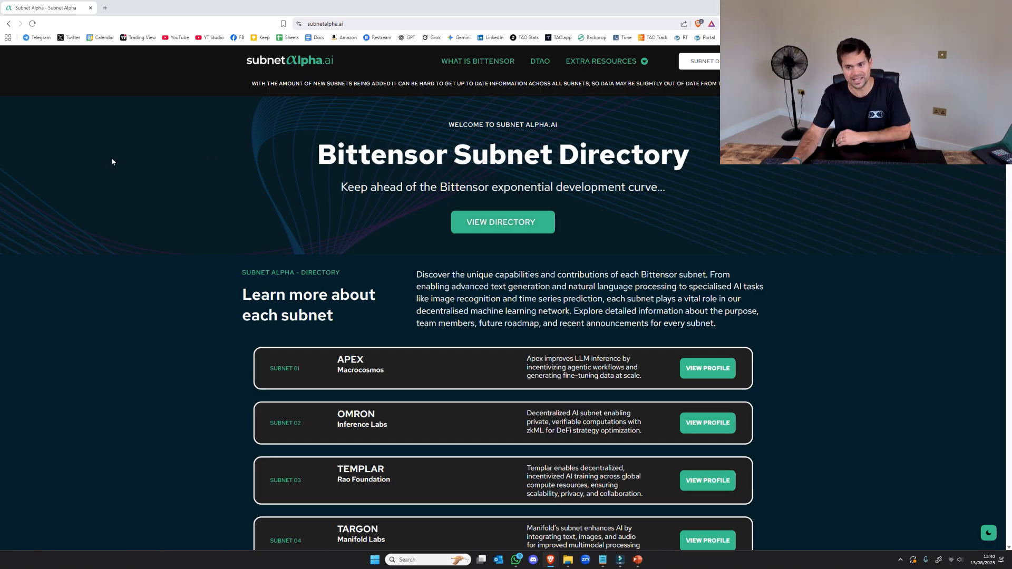
scroll(down, 3)
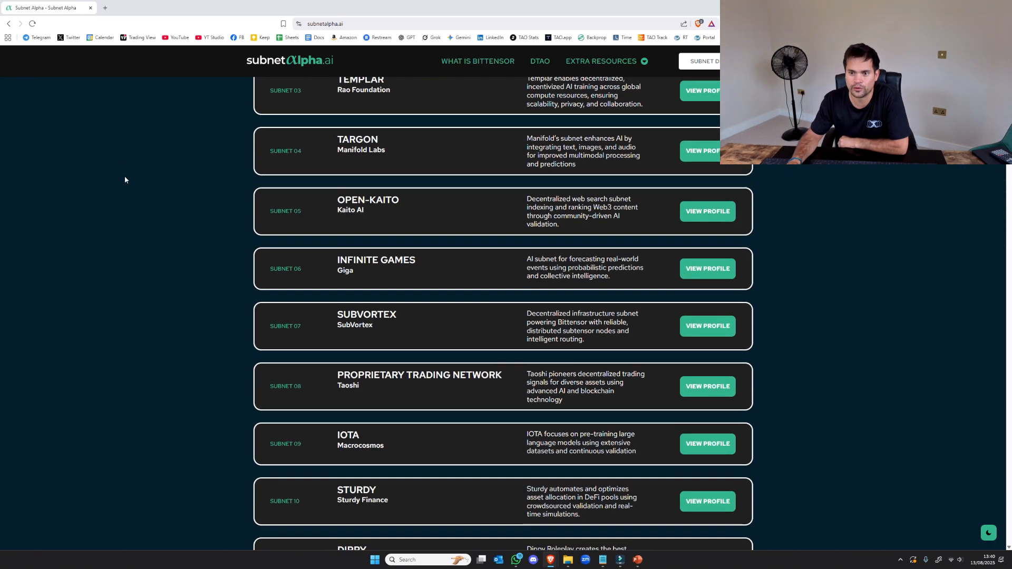
View the Apex subnet profile, reading About and Purpose down to the CTO and CFO bios
scroll(up, 3)
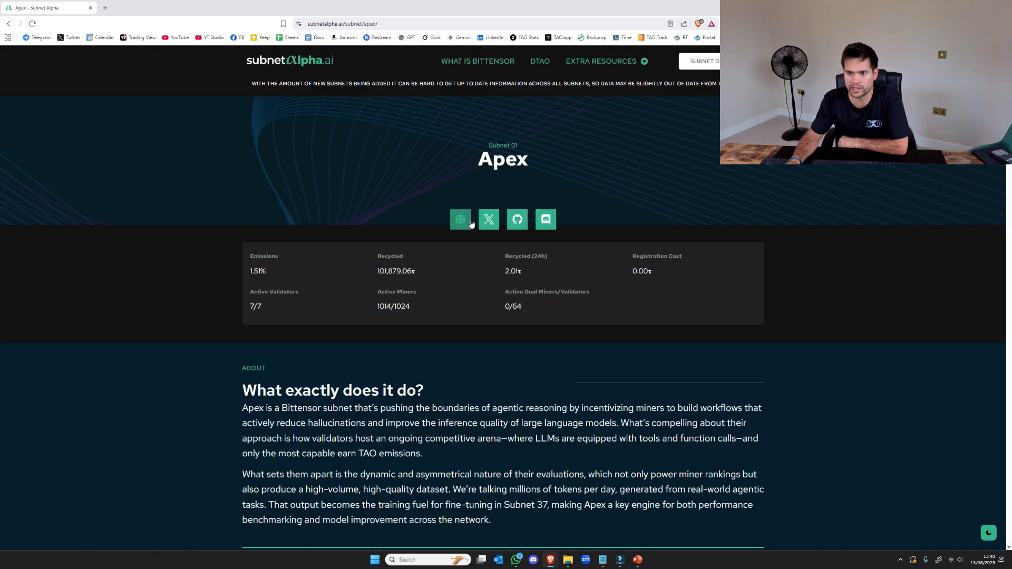
scroll(down, 3)
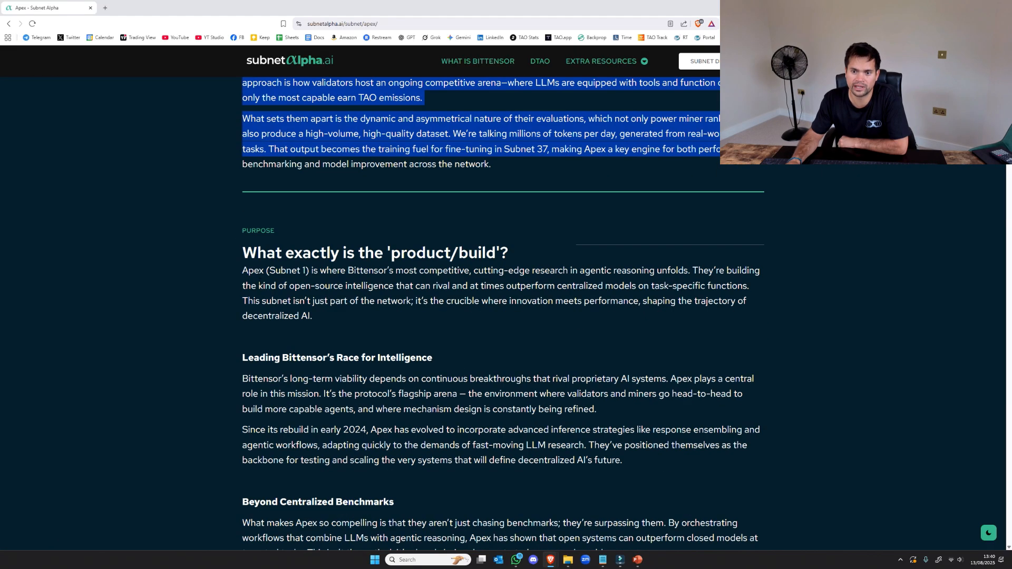
scroll(down, 3)
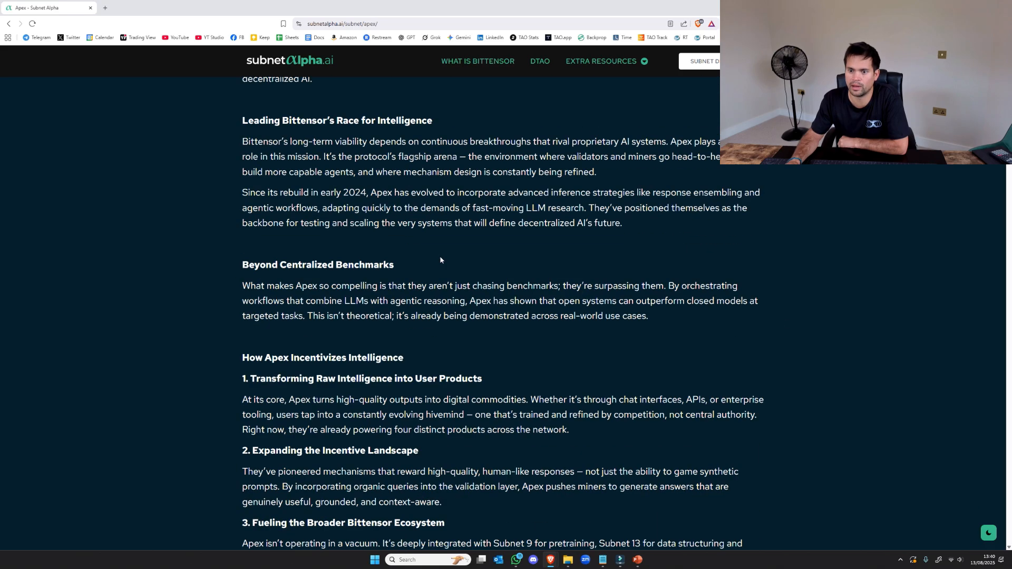
scroll(down, 3)
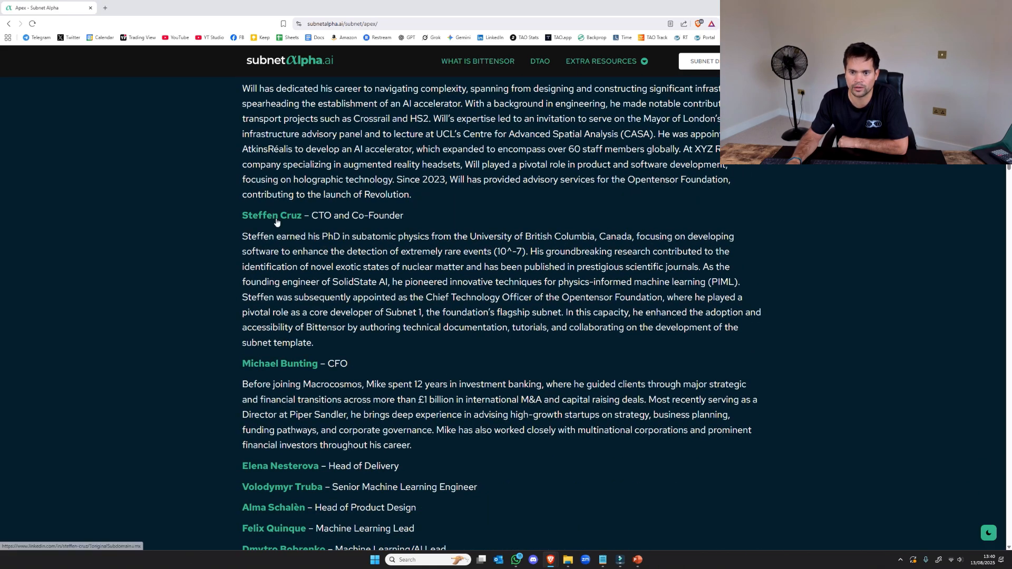
Visit the Apex CTO's LinkedIn profile, then return to the Apex page and scroll its videos
click(271, 215)
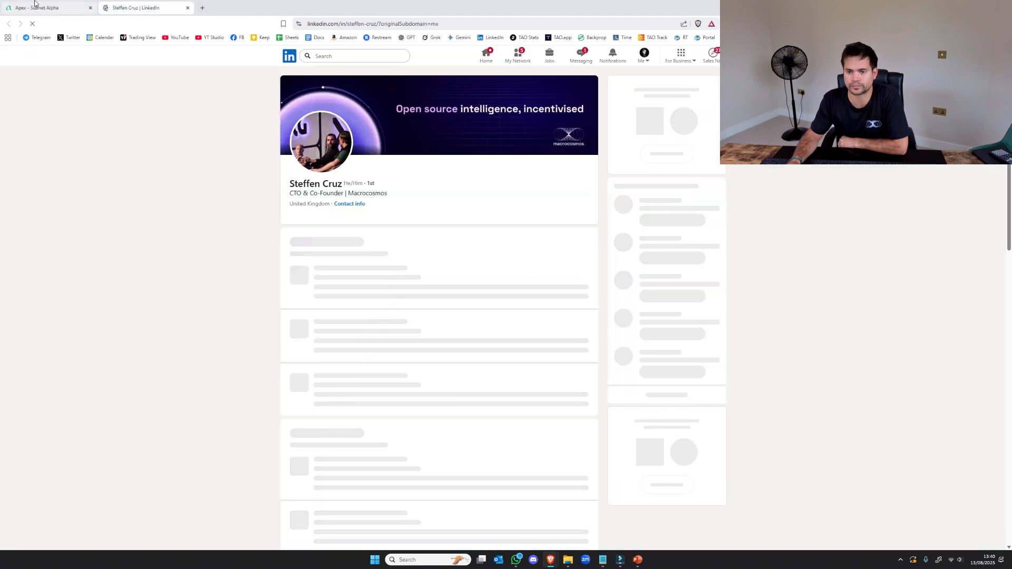
click(45, 7)
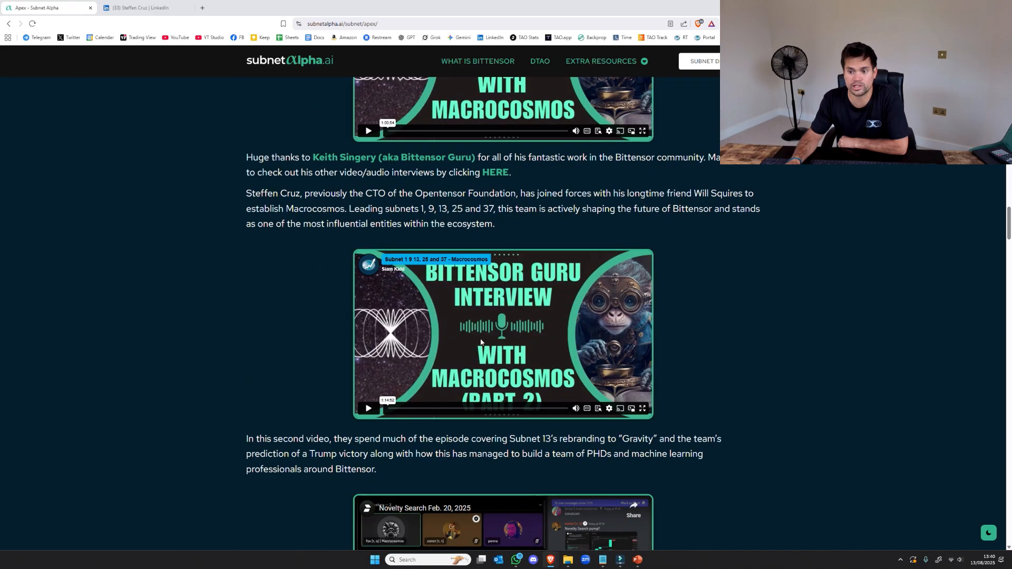
scroll(down, 3)
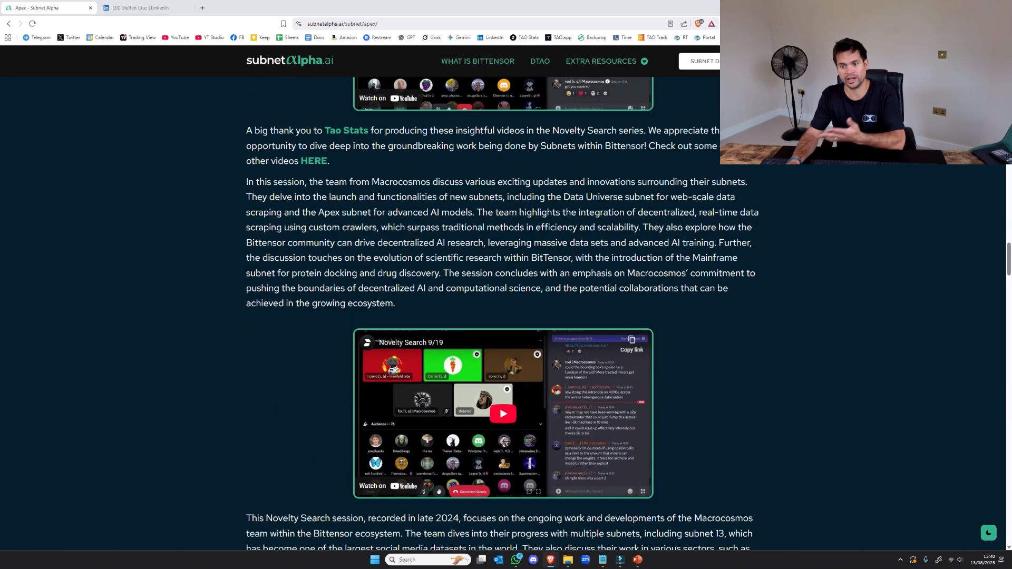
scroll(down, 3)
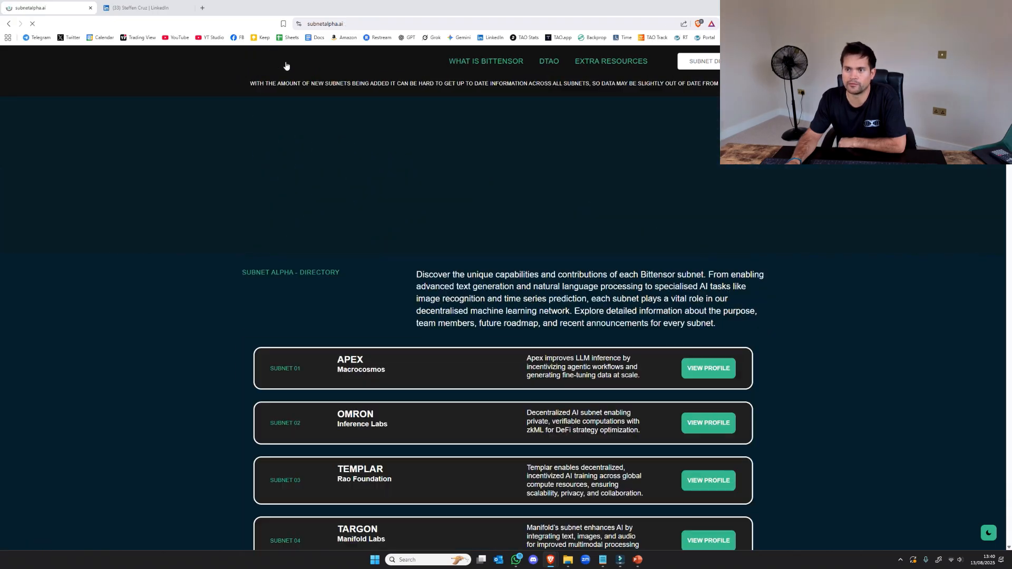
Show the What is Bittensor page and expand the Extra Resources menu (tokenomics, validators)
click(476, 61)
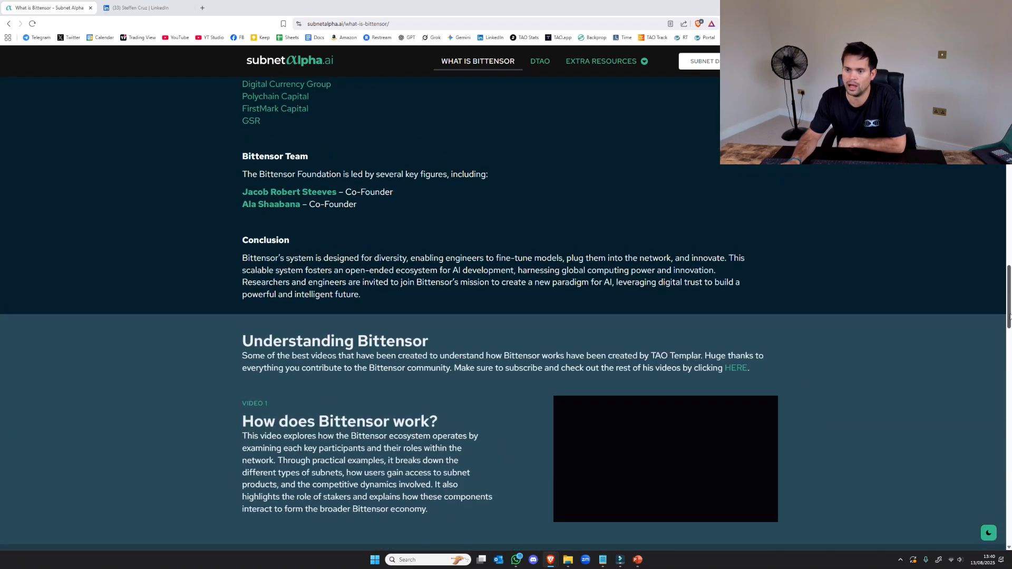
scroll(up, 3)
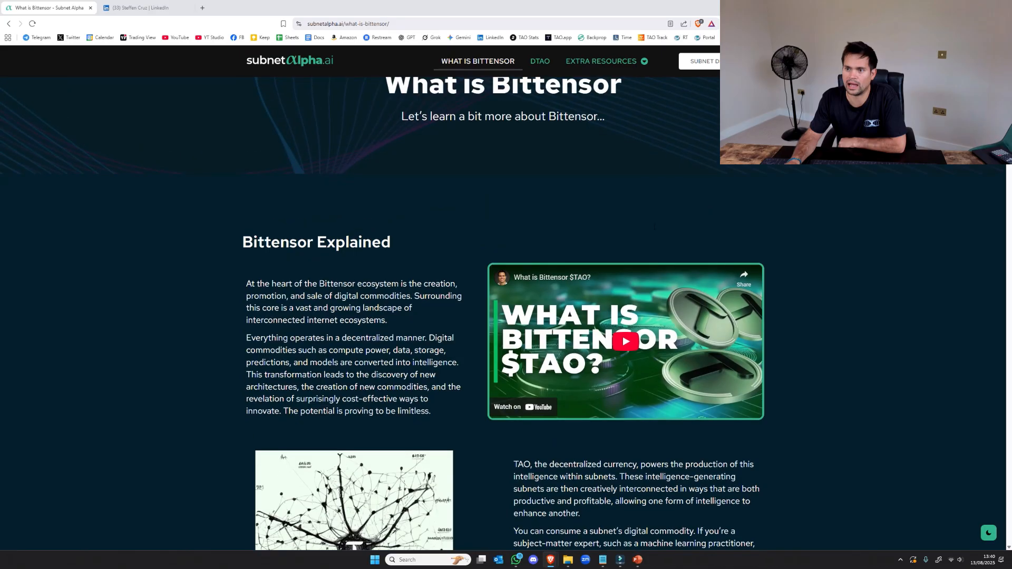
click(601, 61)
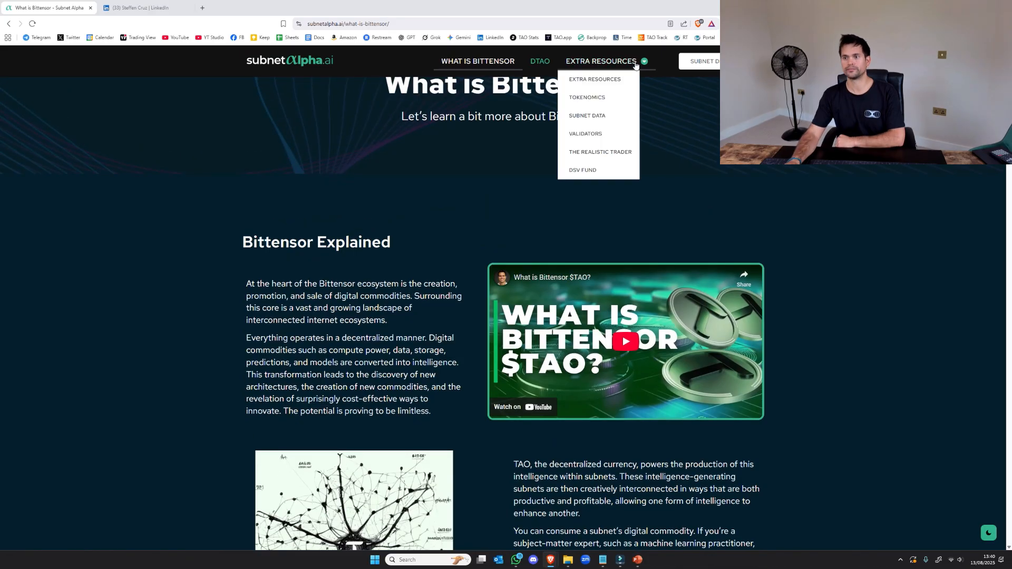